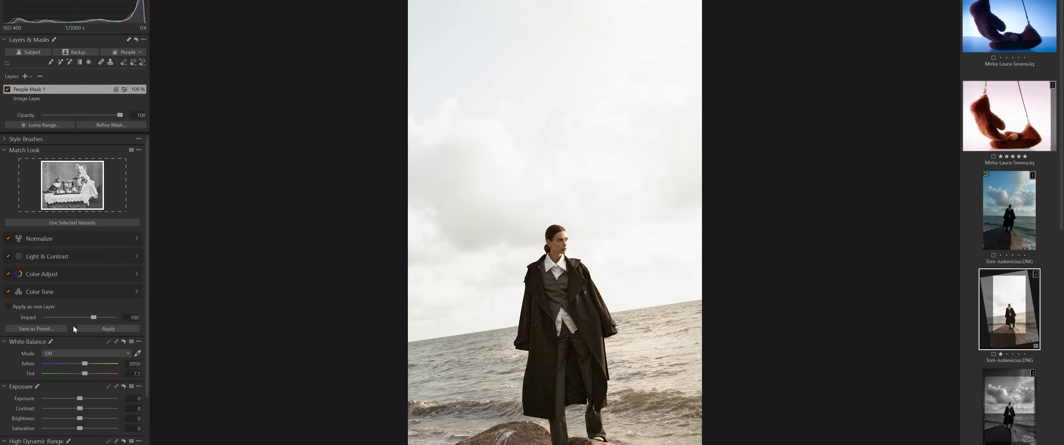
# Step: Apply the matched look to the photo of the figure standing on the shore
pyautogui.click(107, 329)
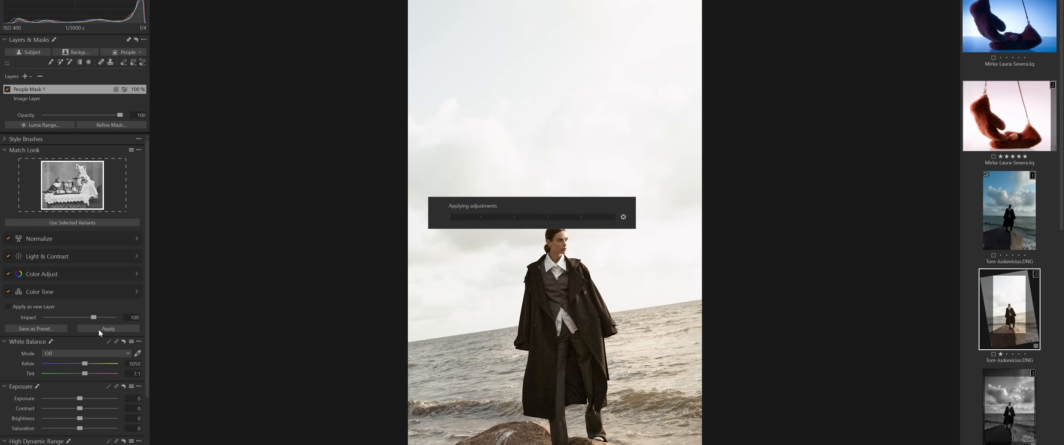
pyautogui.click(107, 330)
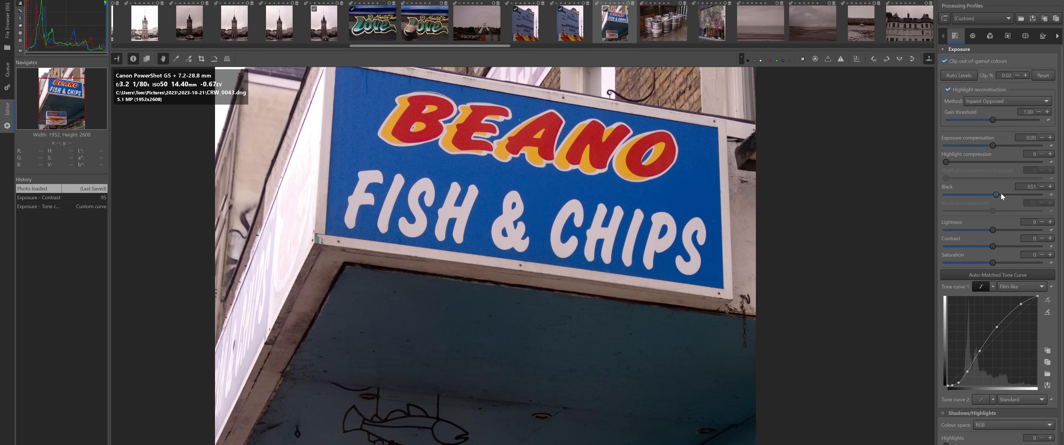
# Step: Drag the Black slider to deepen the blacks in the fish and chips sign photo
pyautogui.moveTo(994, 195); pyautogui.dragTo(1011, 195)
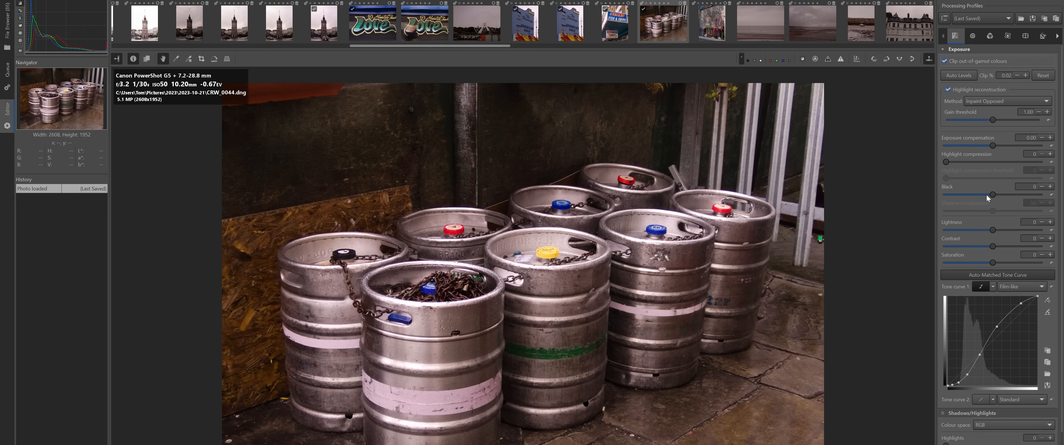
pyautogui.moveTo(992, 230); pyautogui.dragTo(997, 231)
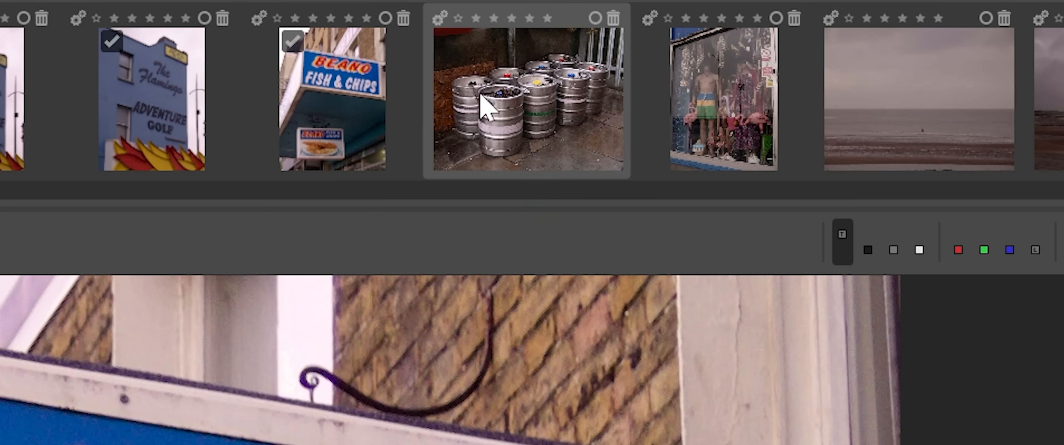
pyautogui.moveTo(392, 190)
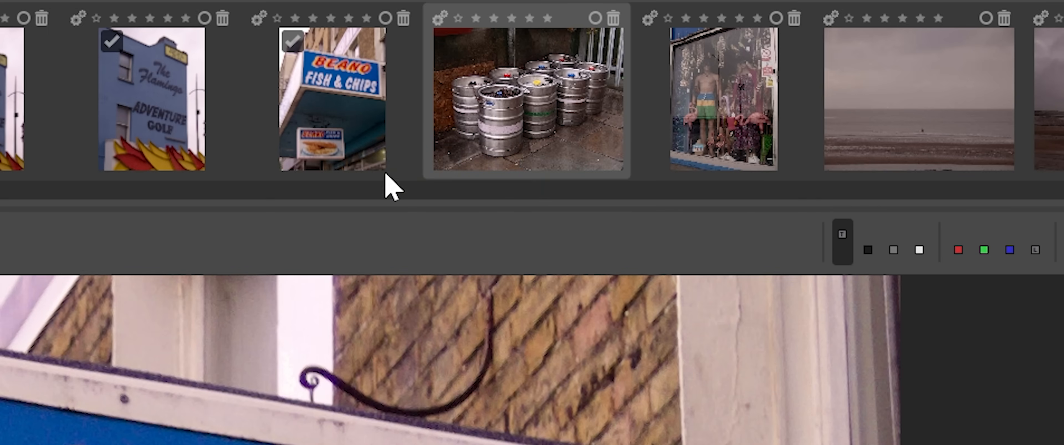
pyautogui.moveTo(438, 316)
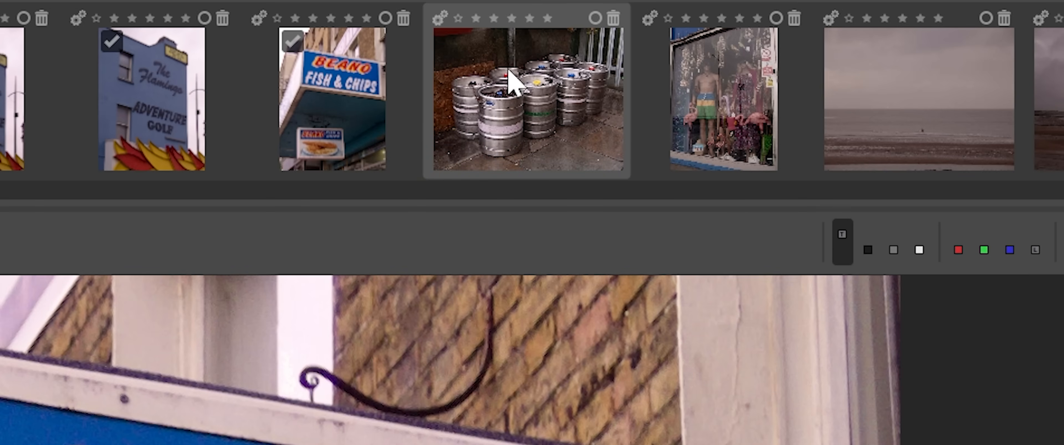
# Step: Bring up the beer kegs photo from the filmstrip for editing
pyautogui.click(445, 42)
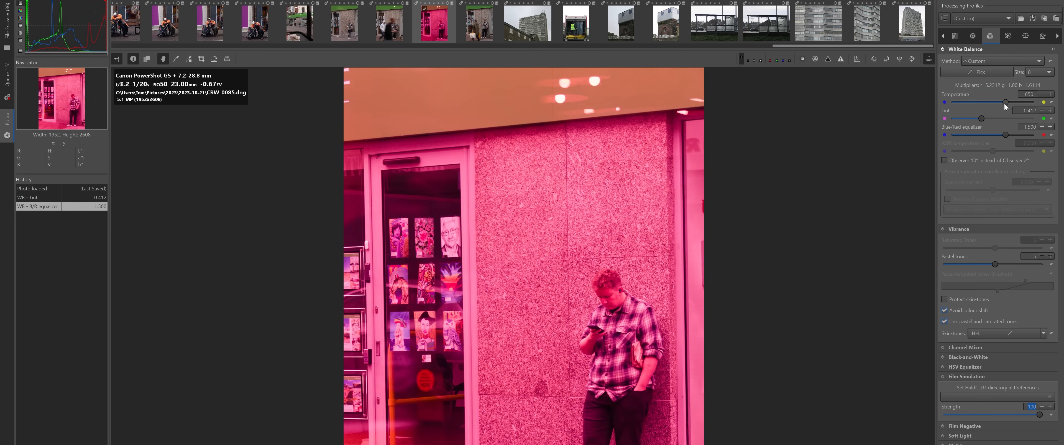
# Step: Retune temperature, tint and blue/red equalizer to replace the magenta cast with warm orange
pyautogui.moveTo(1005, 103); pyautogui.dragTo(1001, 103)
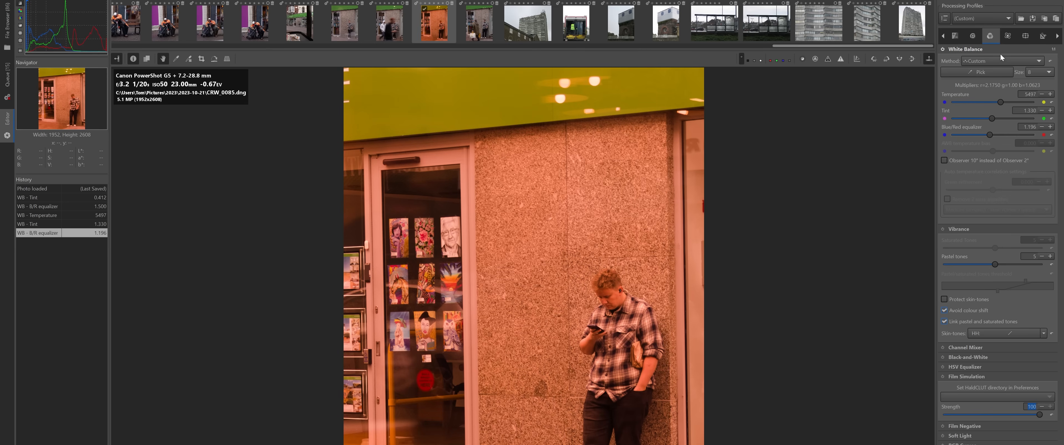
pyautogui.click(967, 377)
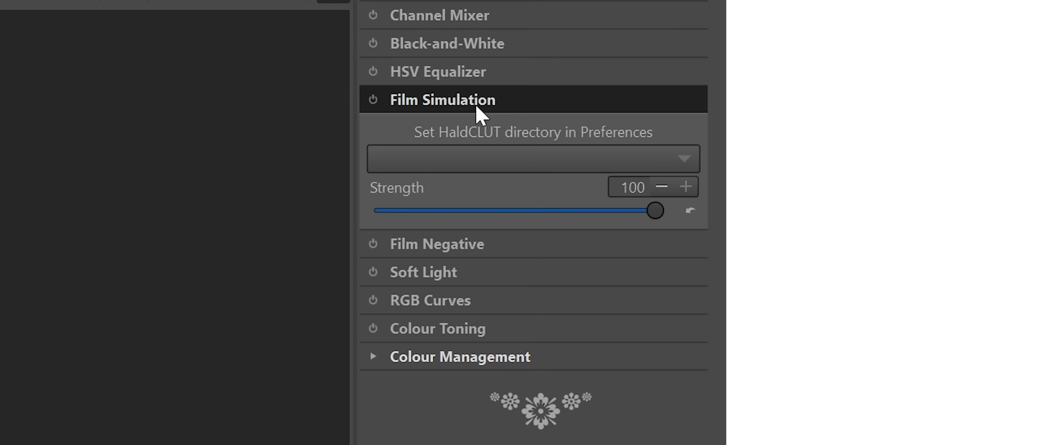
pyautogui.moveTo(577, 125)
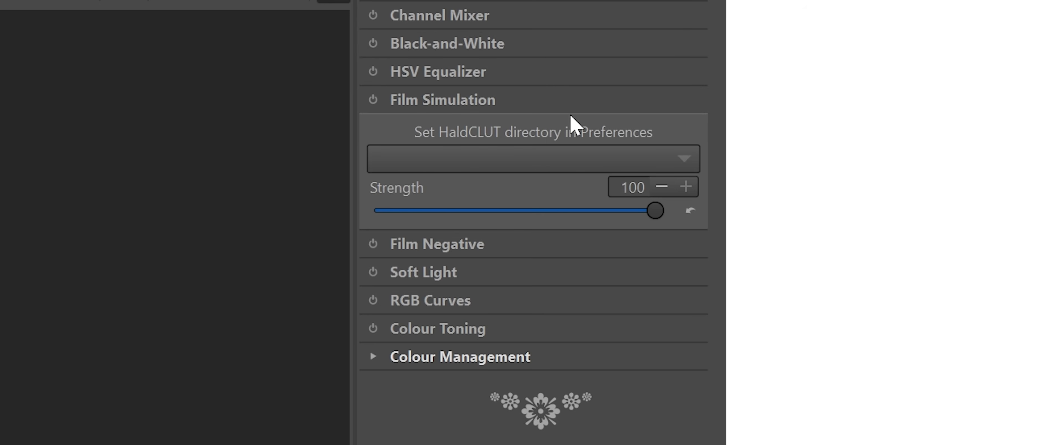
pyautogui.moveTo(404, 170)
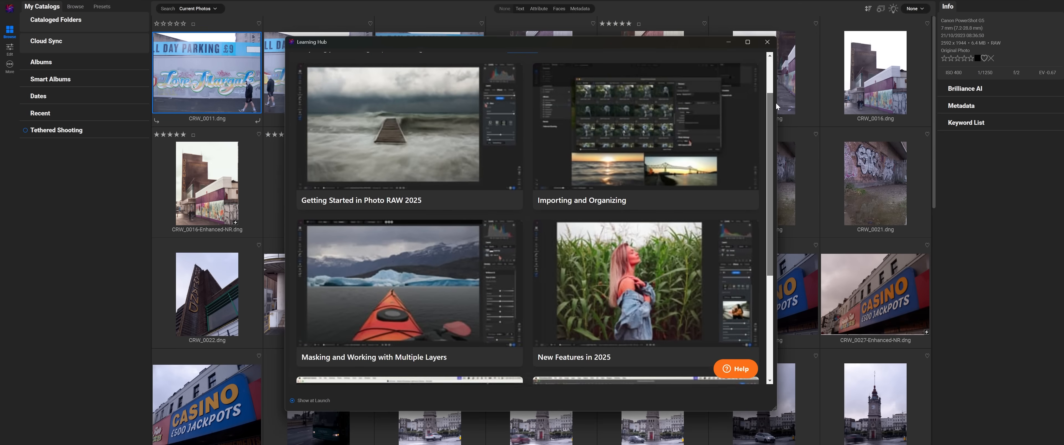
# Step: Close the Learning Hub and browse the 2023-10-21 folder's photo thumbnails
pyautogui.scroll(-3)
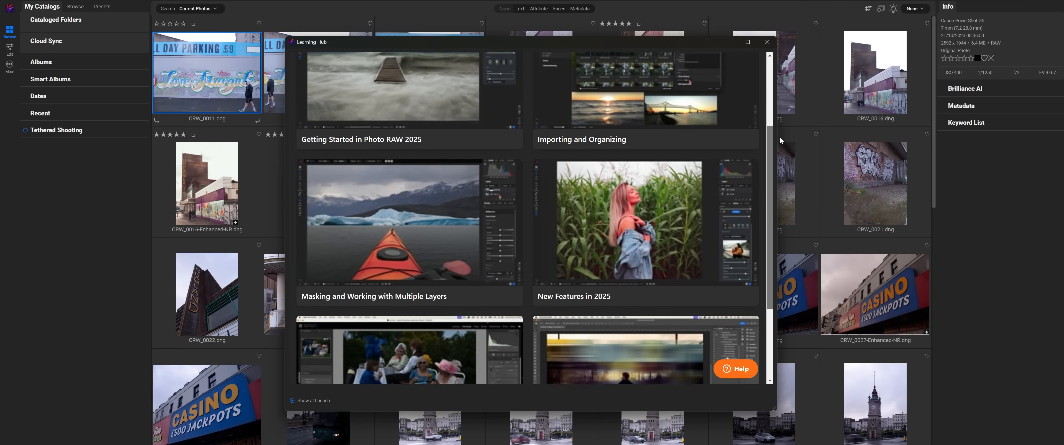
pyautogui.scroll(-3)
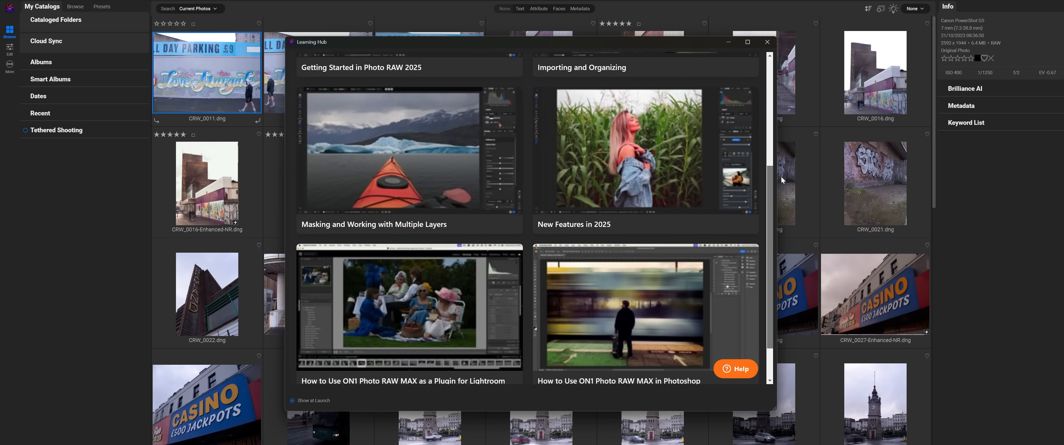
pyautogui.click(768, 42)
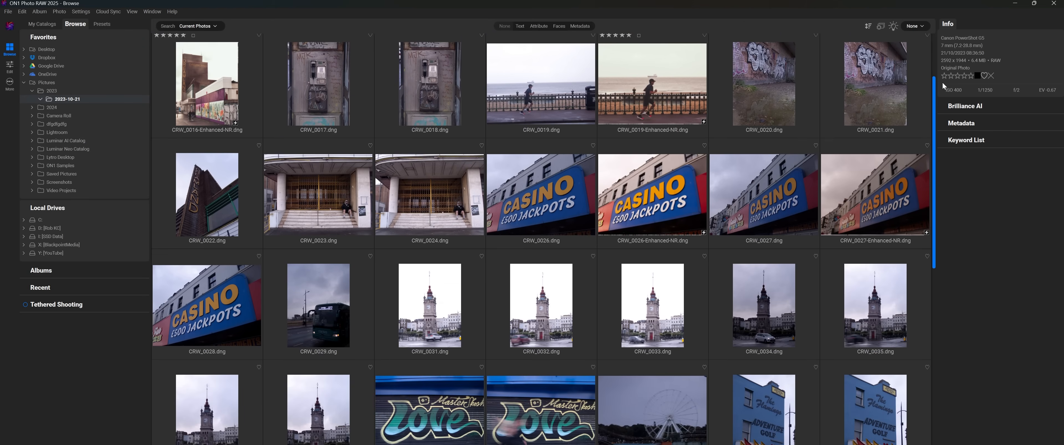
pyautogui.scroll(-3)
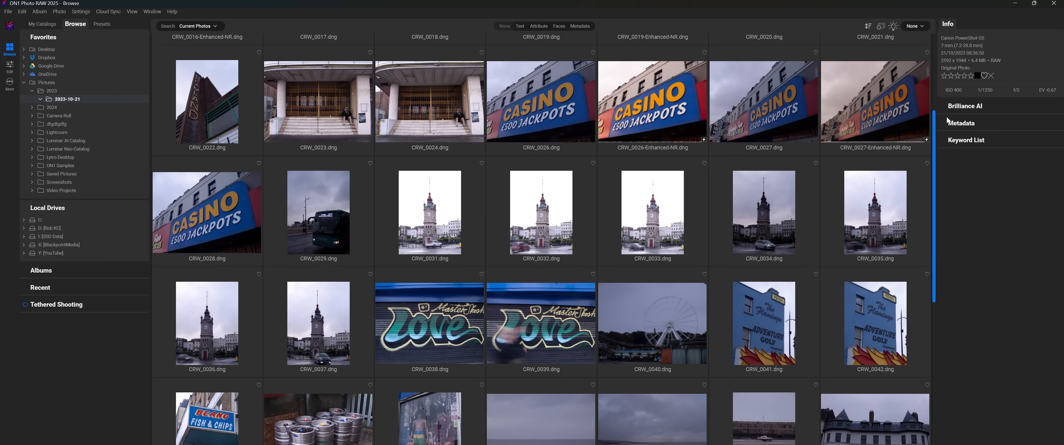